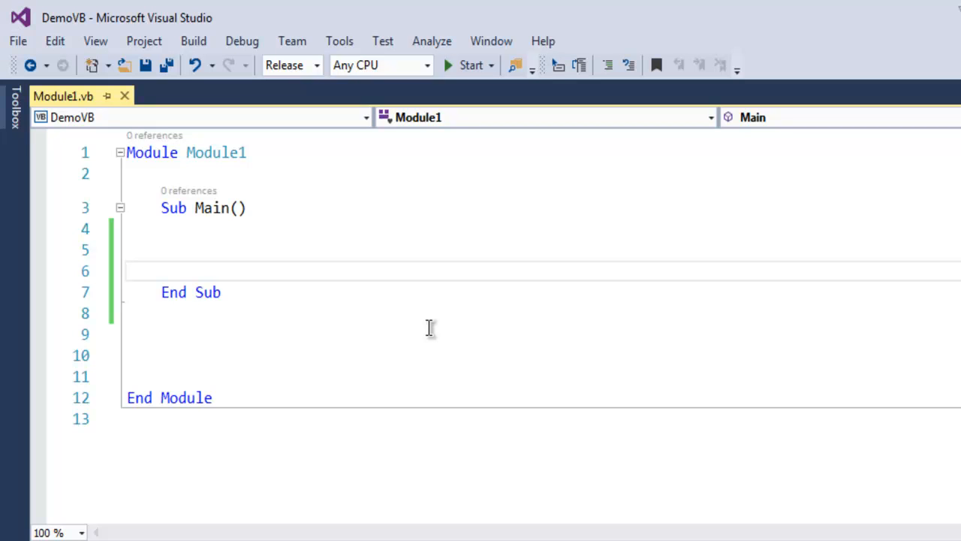
Insert blank lines after Sub Main's End Sub to make room for a new function.
left_click(128, 270)
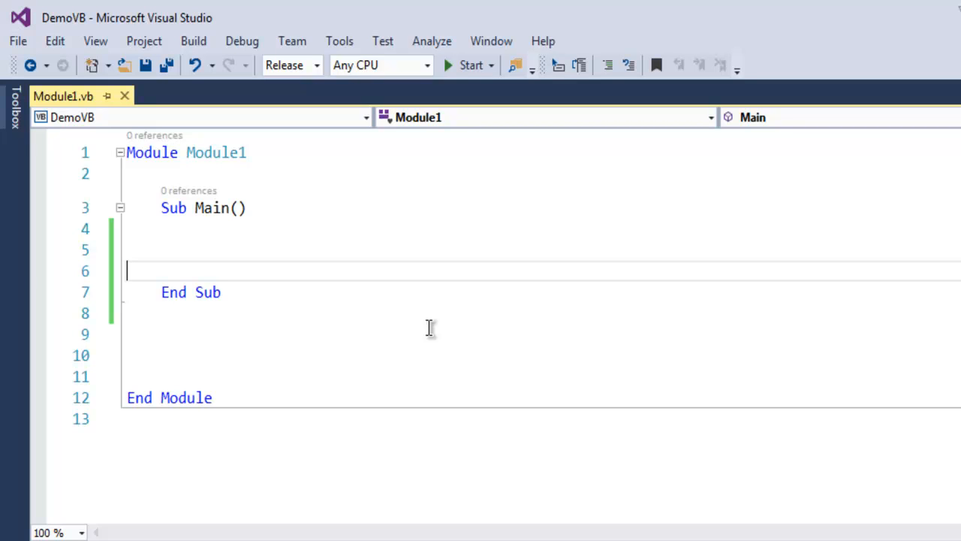
mouse_move(418, 275)
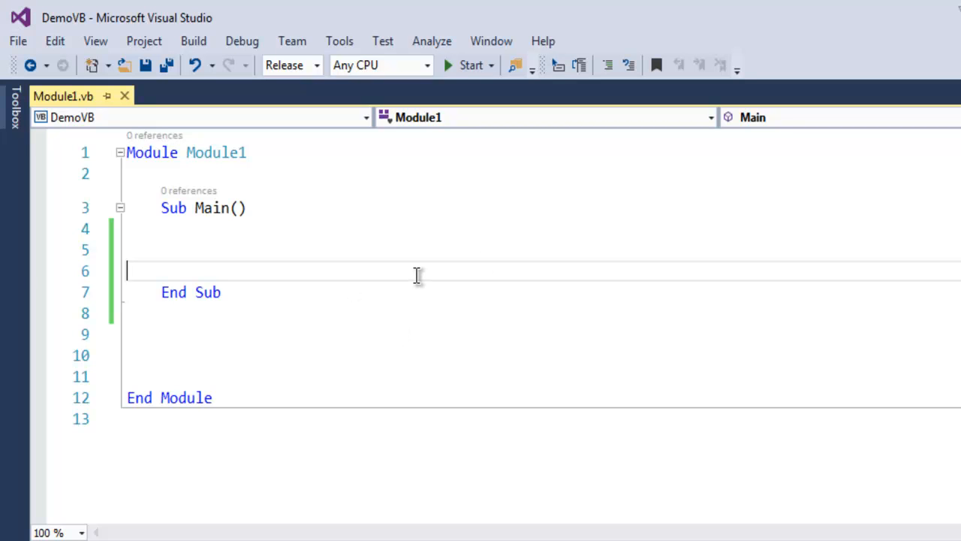
mouse_move(394, 298)
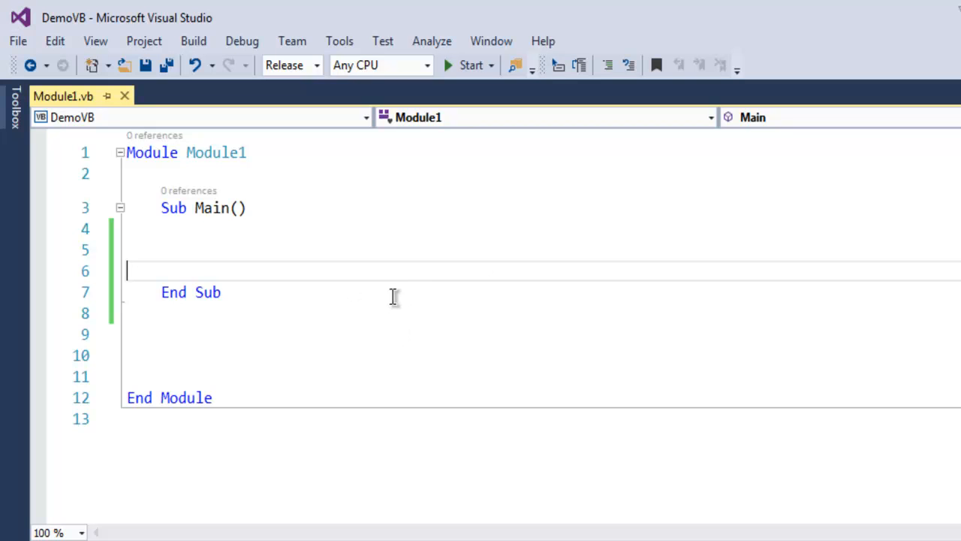
key("enter")
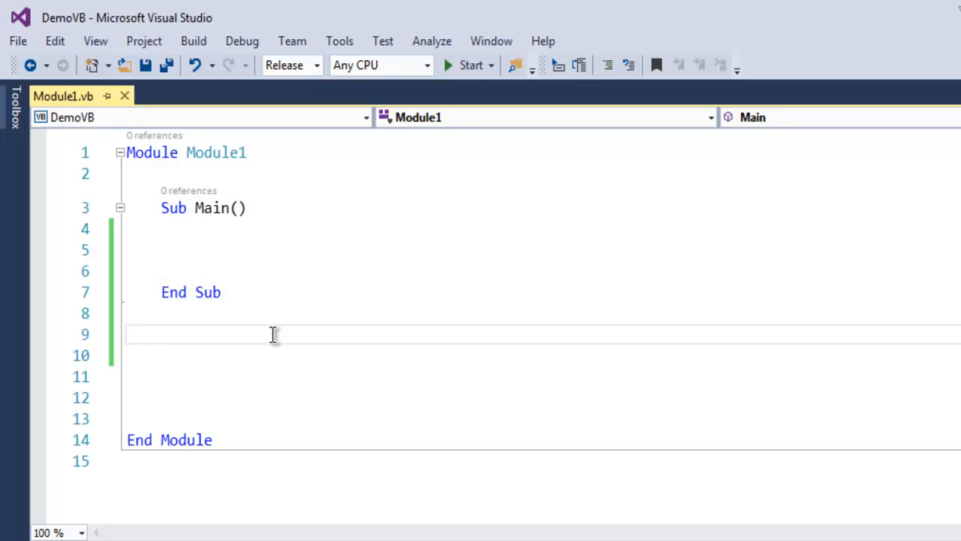
Write Function GetString() As String below Main, letting End Function auto-generate.
type("Fuc")
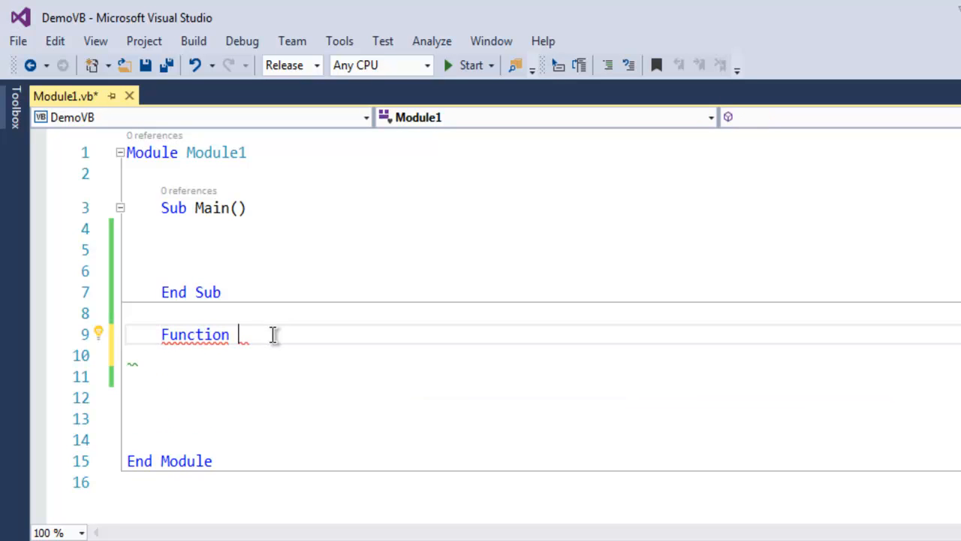
type("Get")
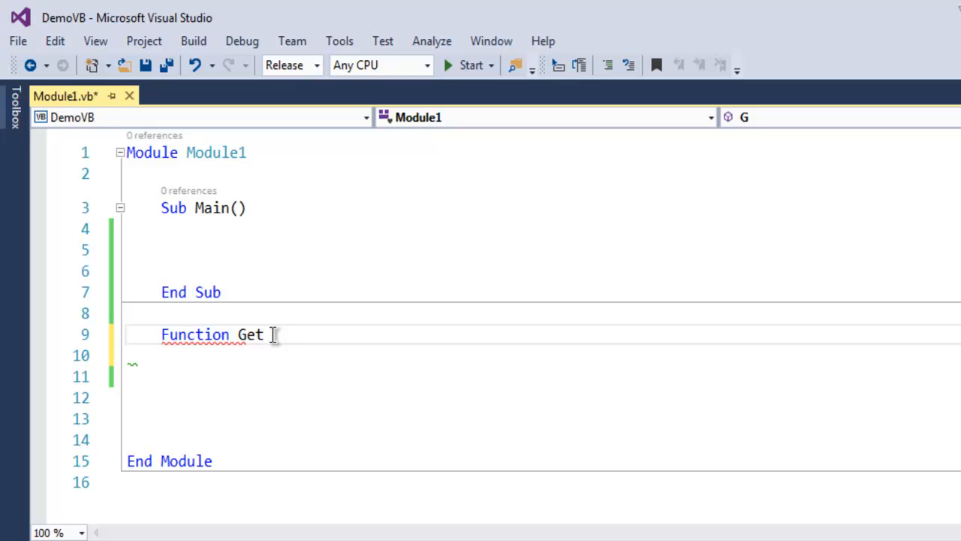
type("String")
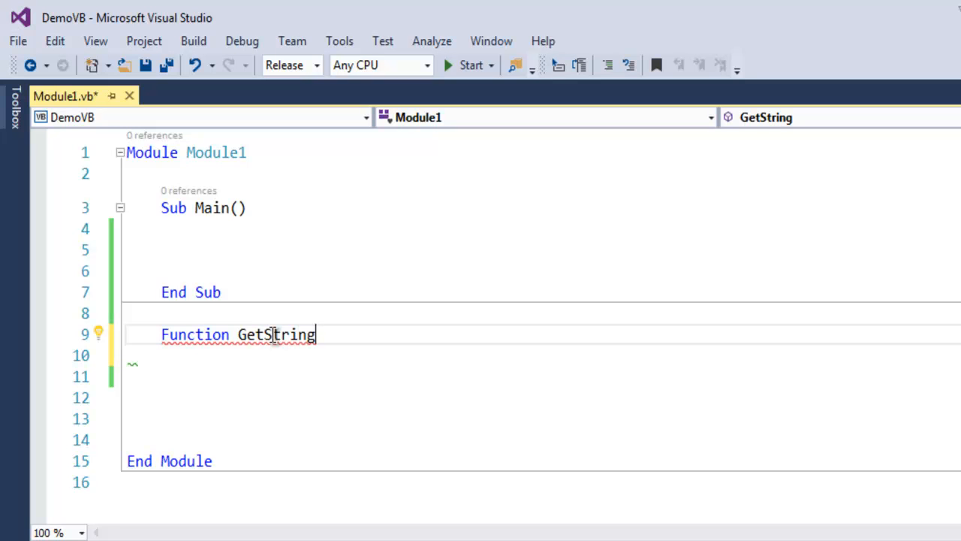
type("()")
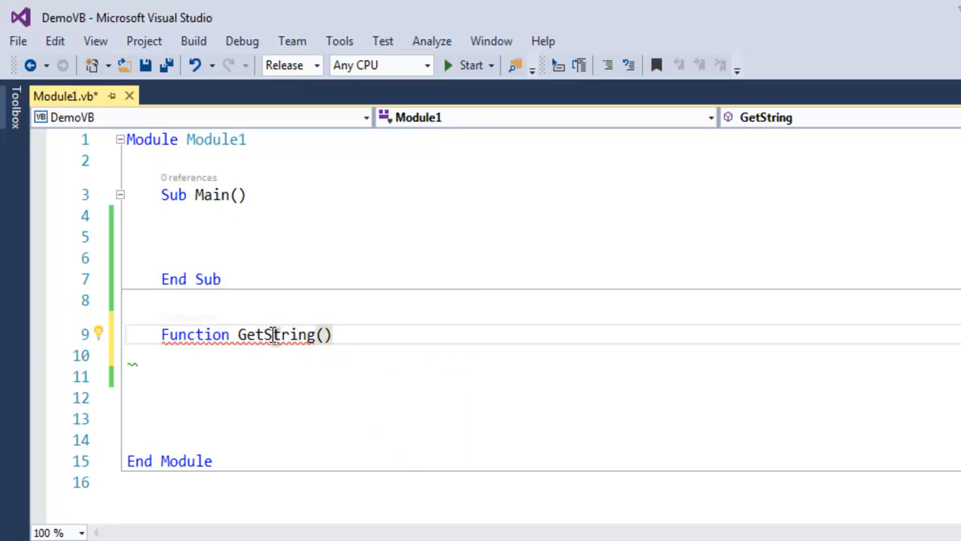
key("ctrl+s")
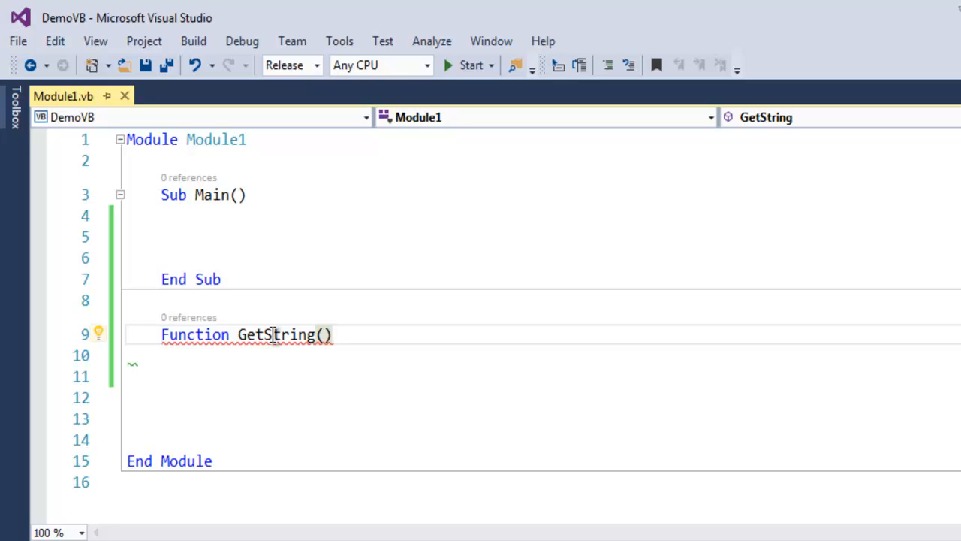
left_click(332, 333)
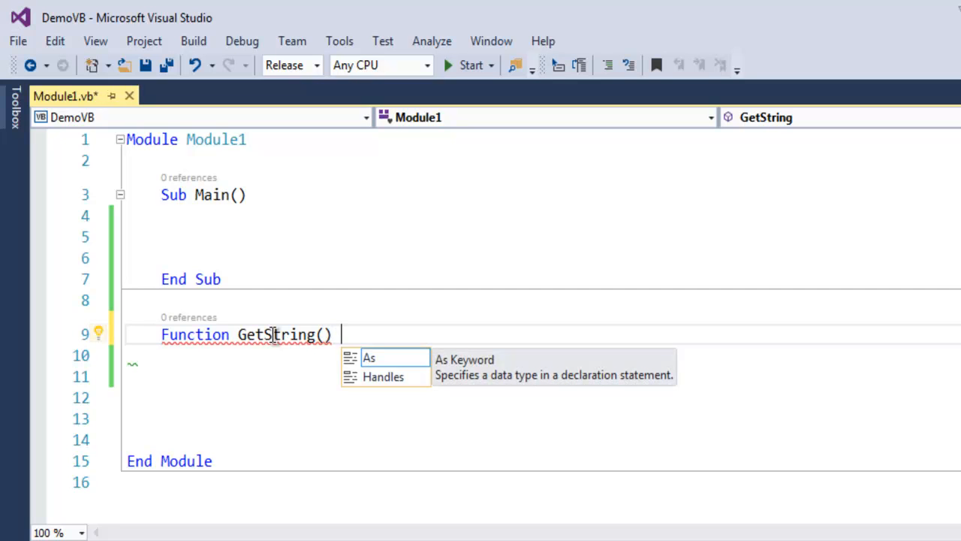
type("Ass")
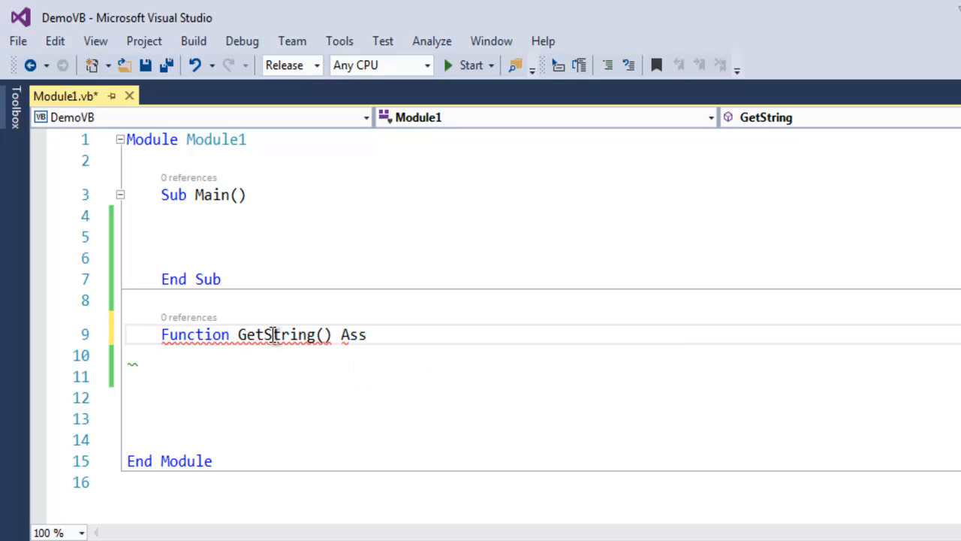
type("String")
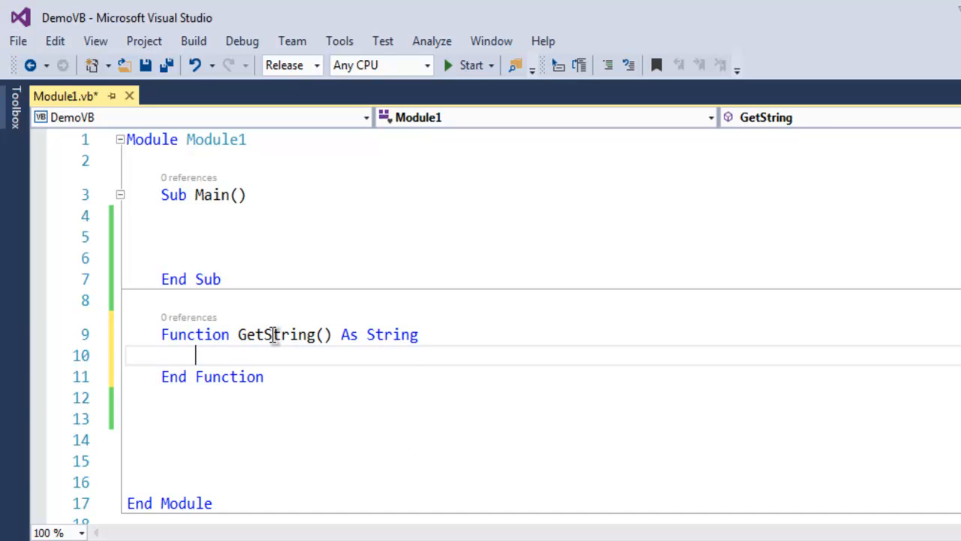
Have GetString return "This is Devnami on YouTube" and save, then move into Sub Main.
key("ctrl+s")
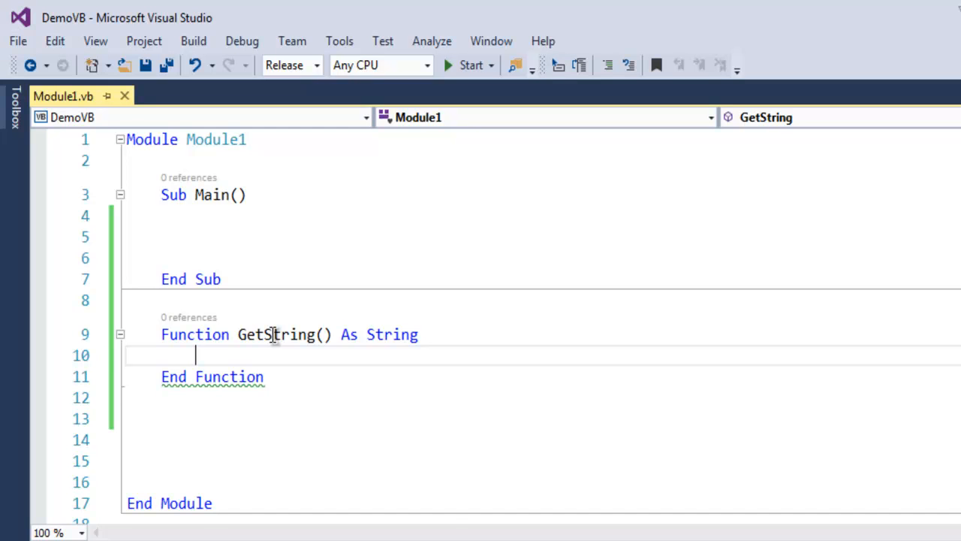
type("Return")
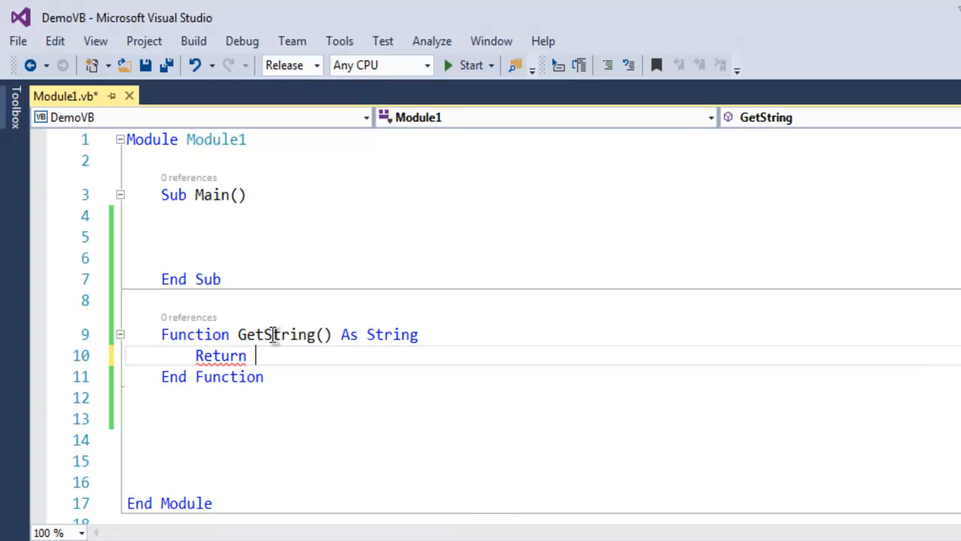
type("\"\"")
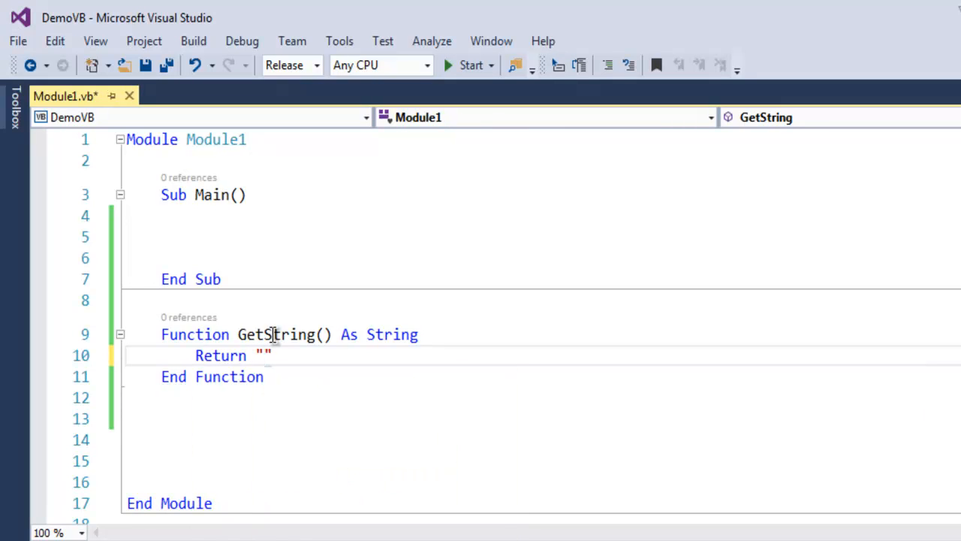
type("This is D")
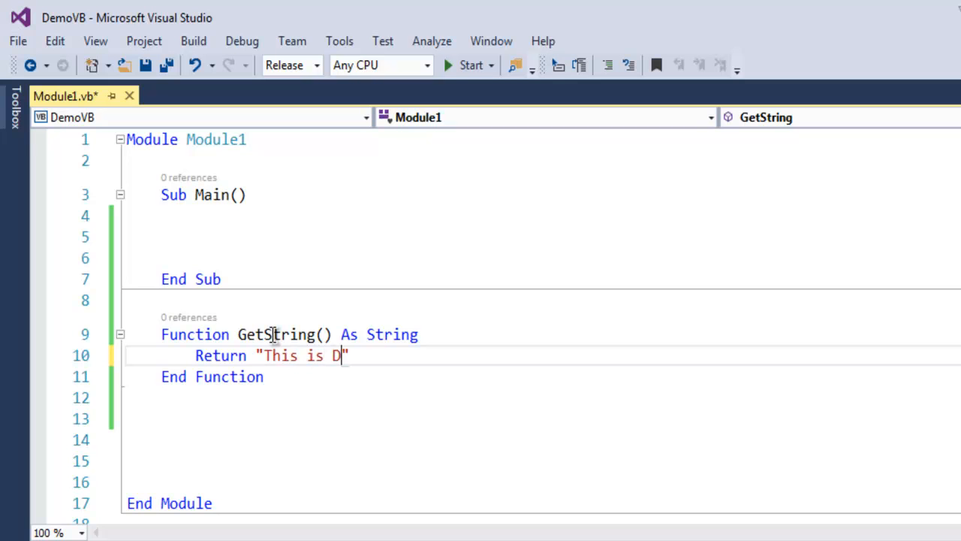
type("evnami on")
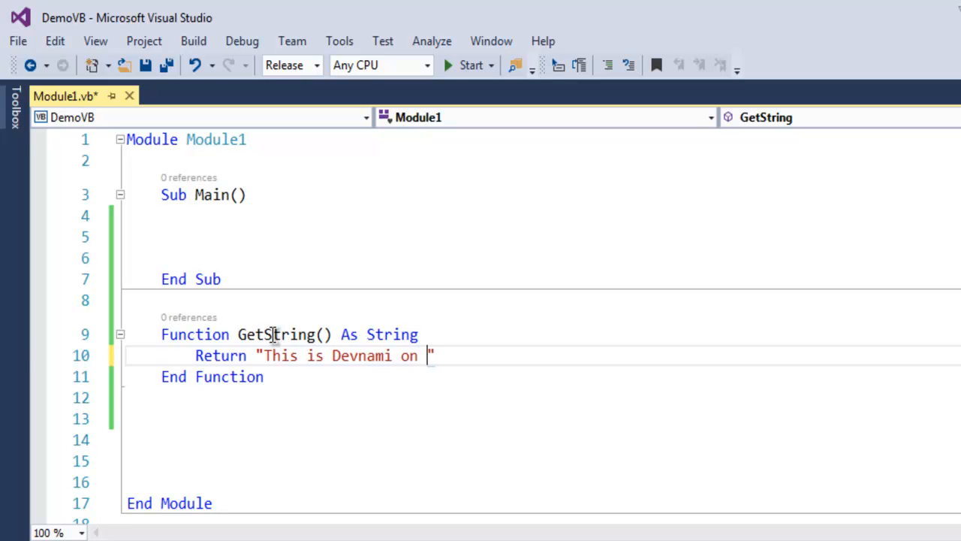
type("YouTube")
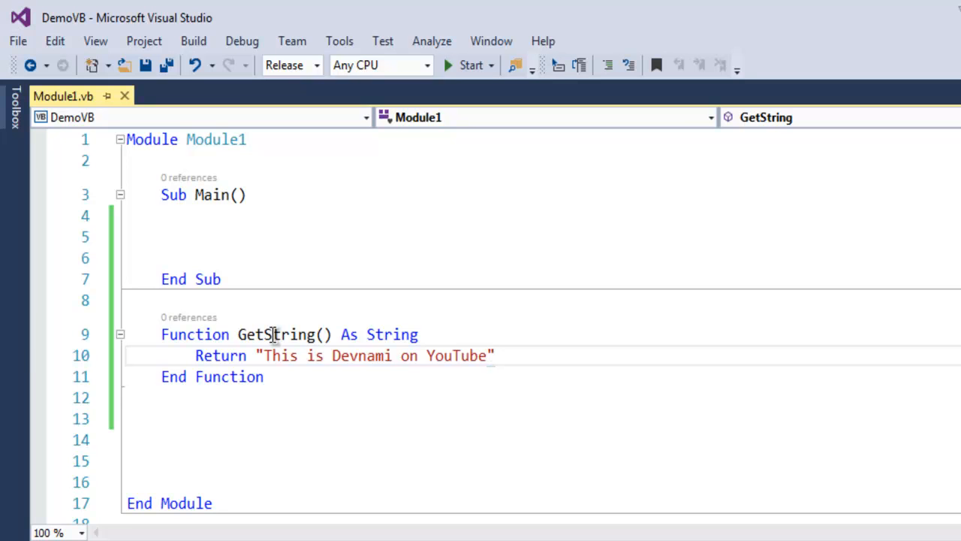
left_click(246, 237)
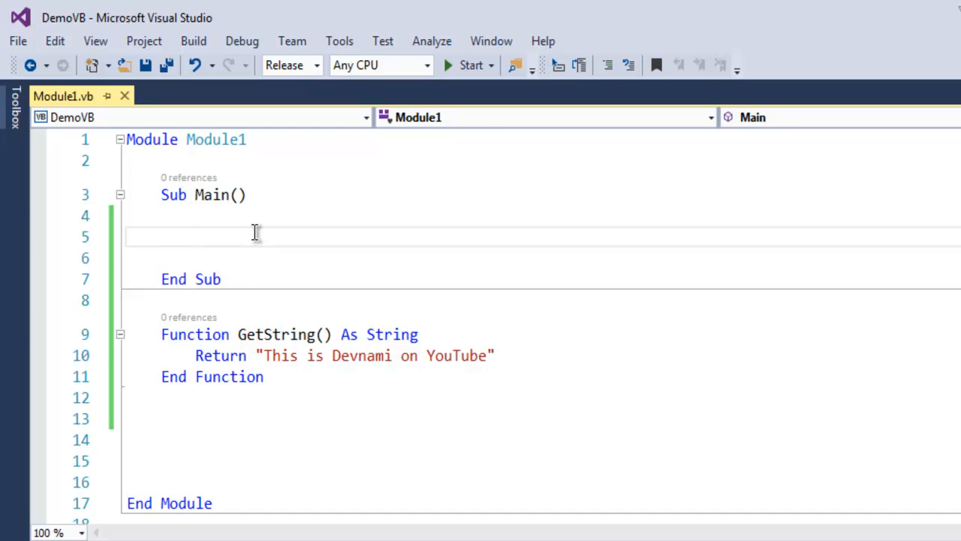
In Main, write Console.WriteLine(GetString()) followed by Console.Read().
type("Console.WriteLine(G")
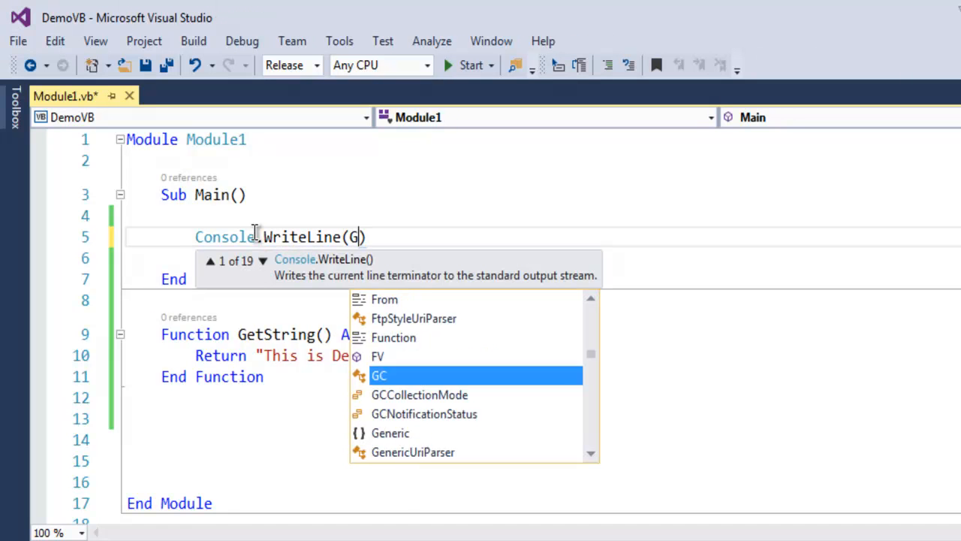
type("etString(")
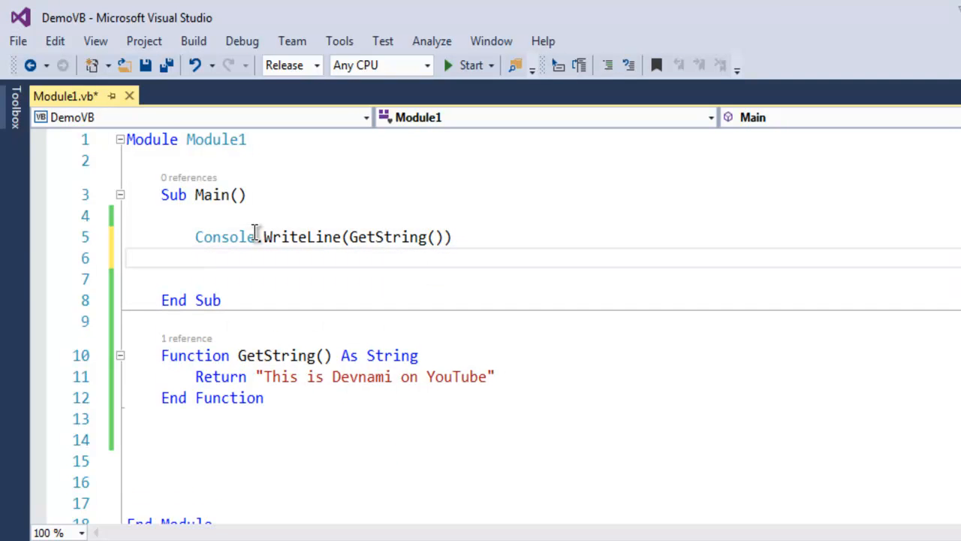
type("Conaole.Read(")
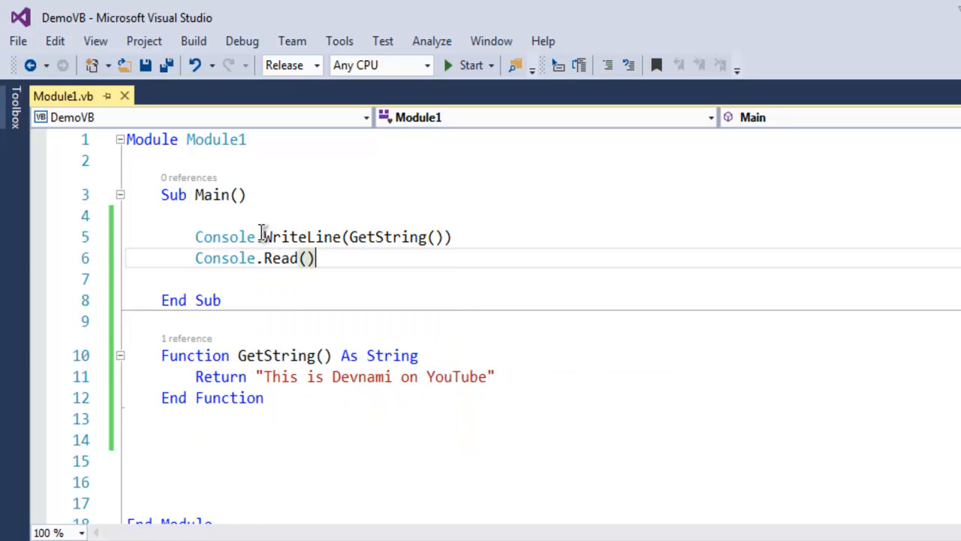
mouse_move(464, 277)
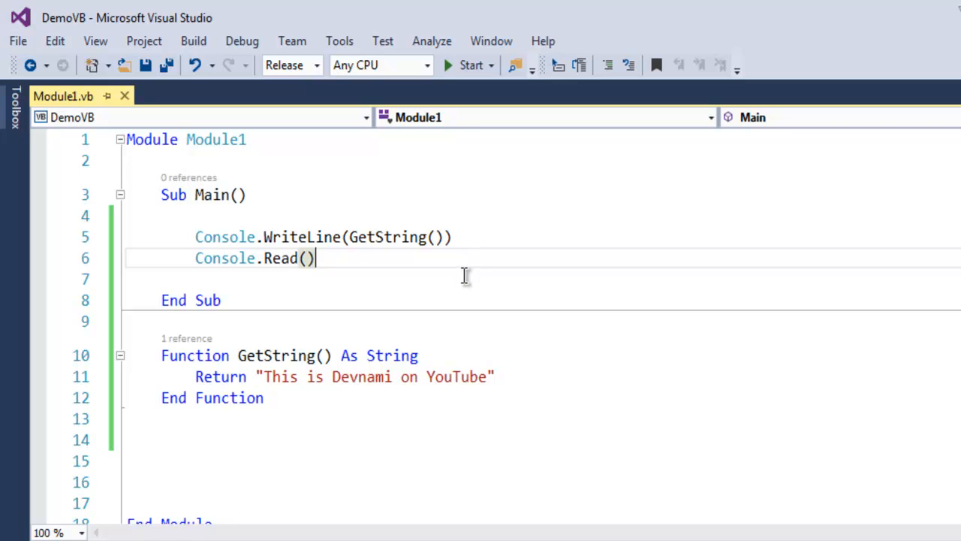
mouse_move(495, 192)
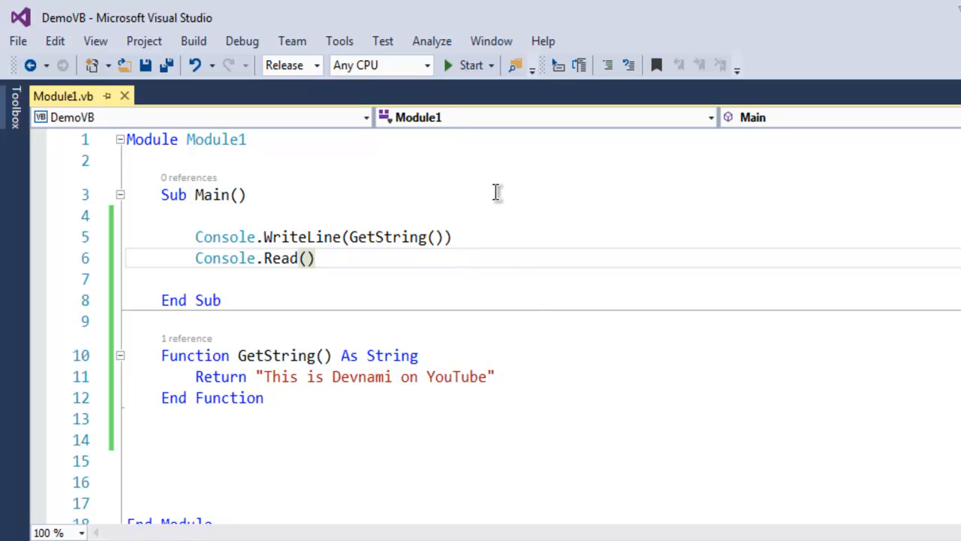
Start the app so the console shows "This is Devnami on YouTube".
left_click(471, 64)
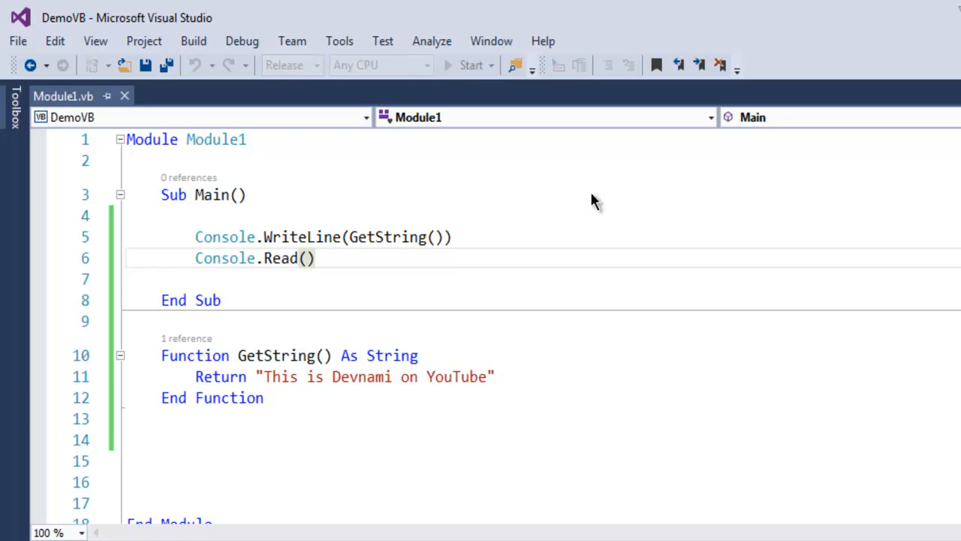
left_click(471, 64)
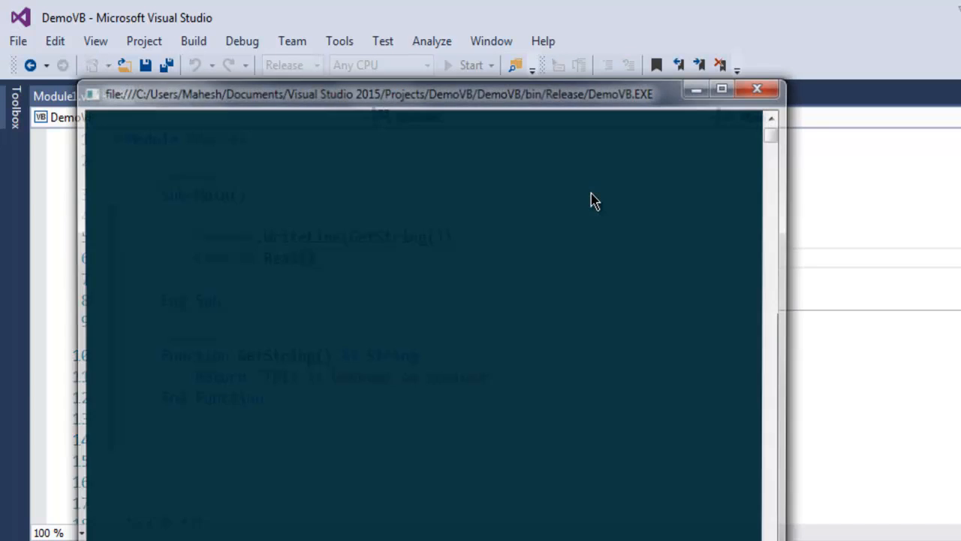
left_click(471, 66)
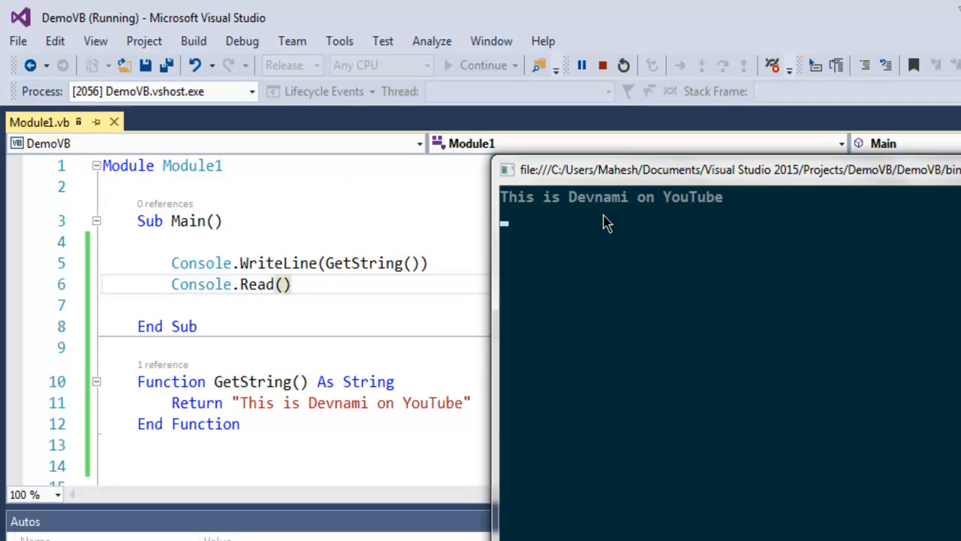
mouse_move(239, 264)
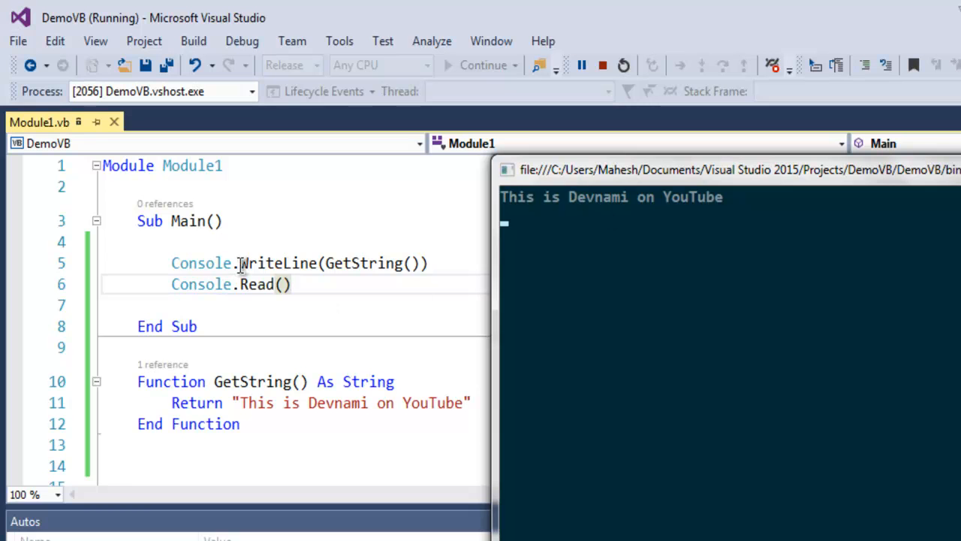
mouse_move(253, 382)
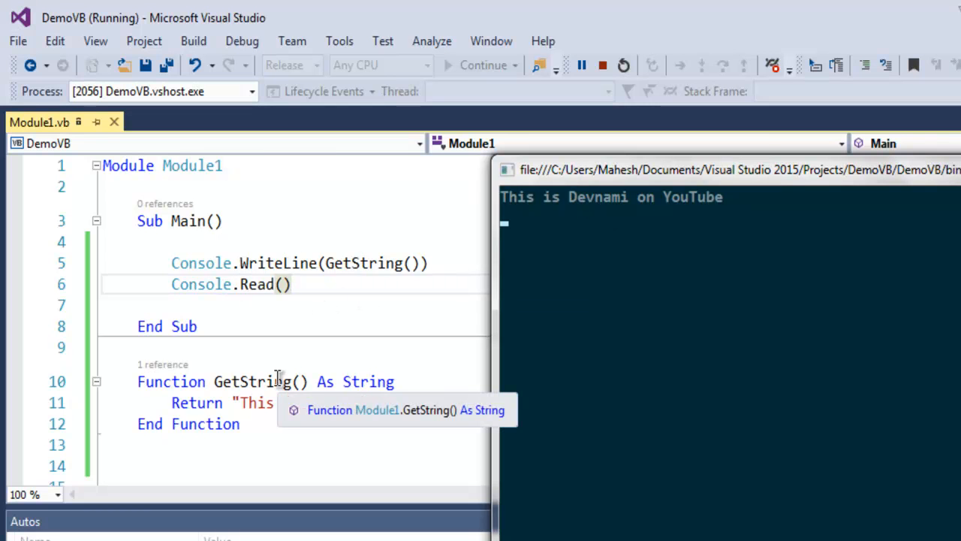
mouse_move(368, 381)
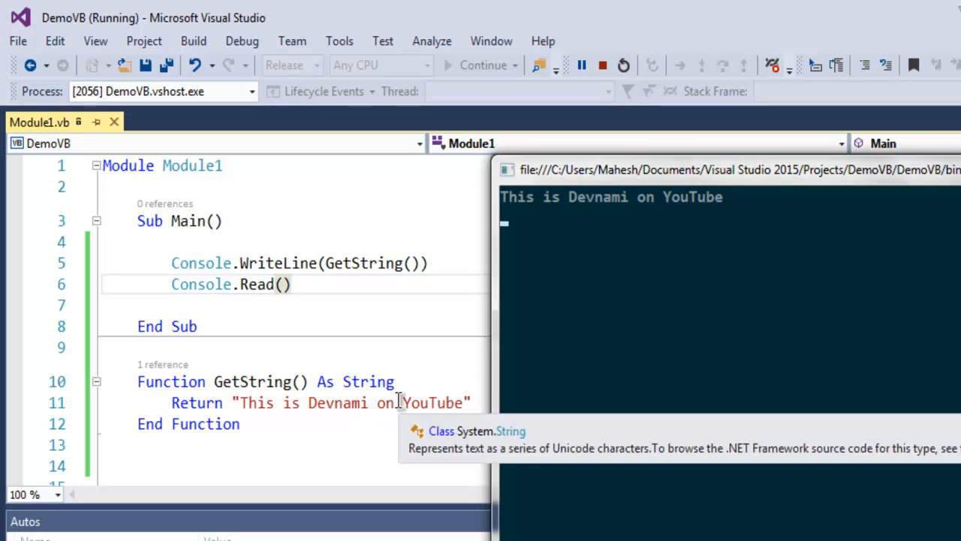
mouse_move(202, 270)
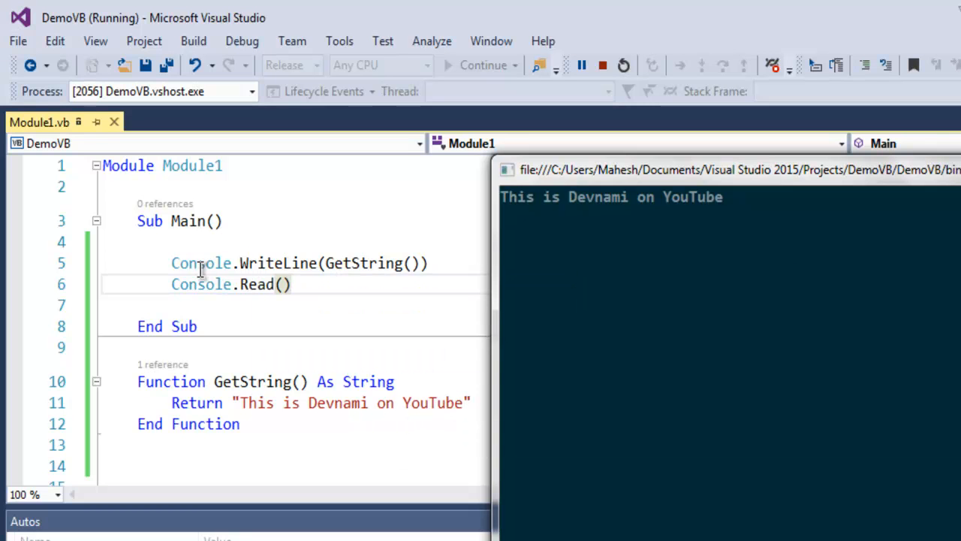
mouse_move(567, 195)
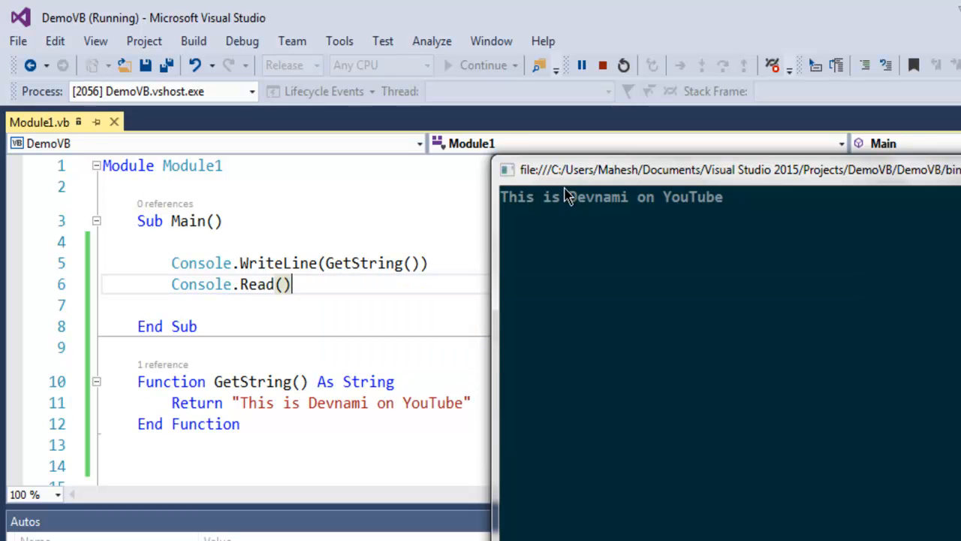
mouse_move(678, 213)
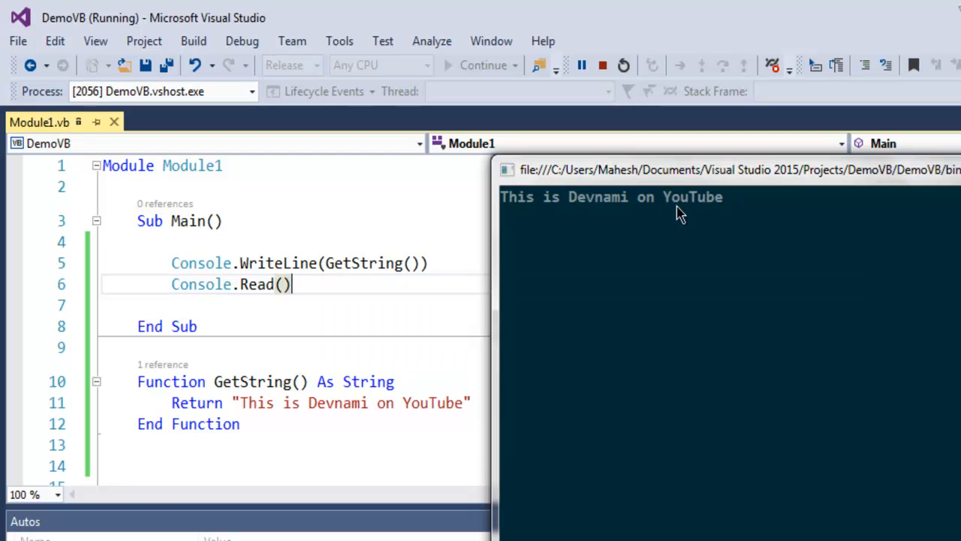
mouse_move(668, 225)
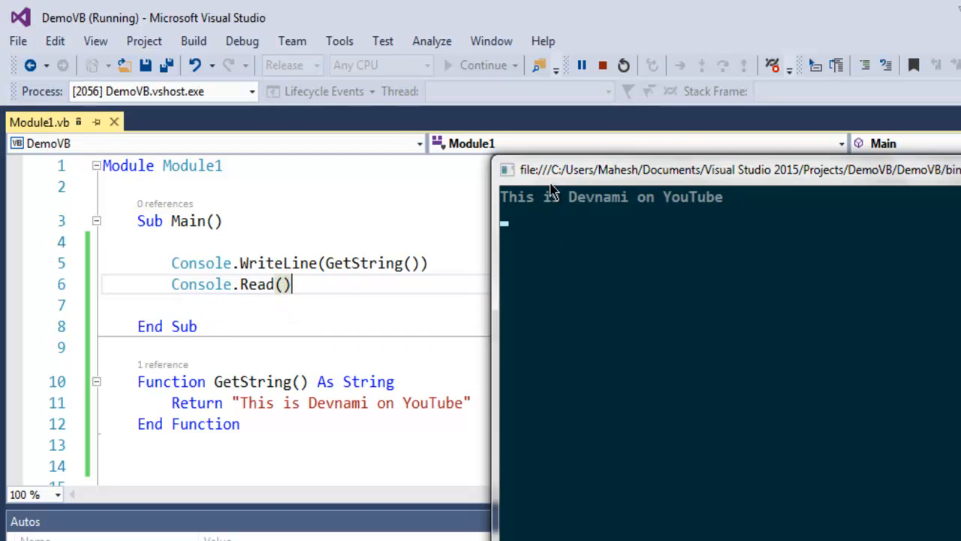
mouse_move(574, 277)
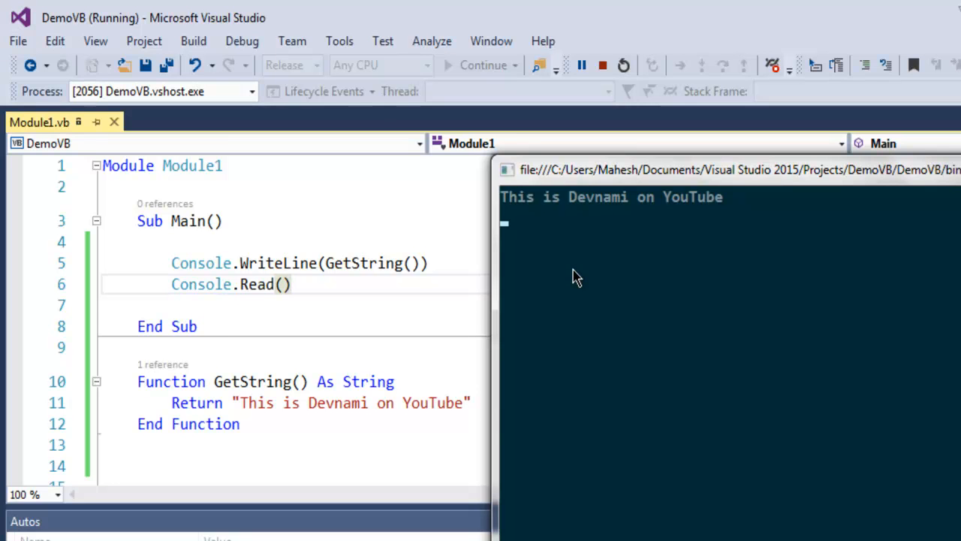
mouse_move(700, 229)
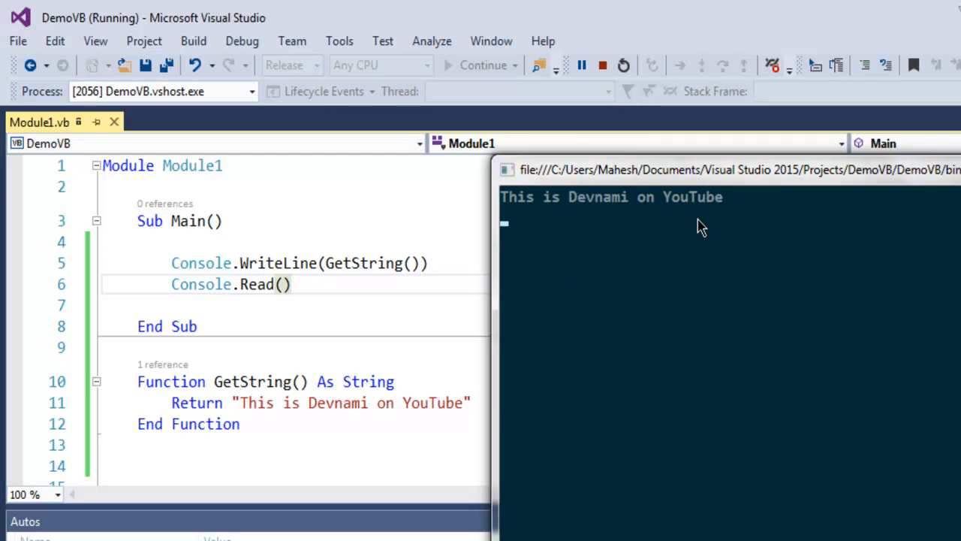